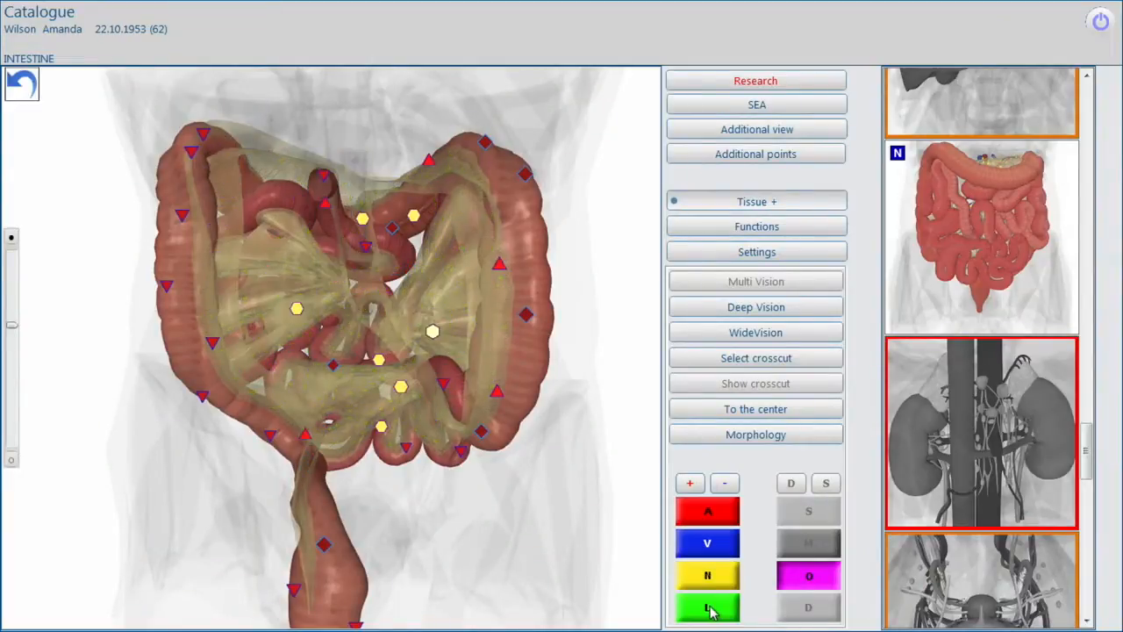
- Open Small Intestine Histological Section #4 from the intestine model
{"action": "left_click", "coordinate": [756, 307]}
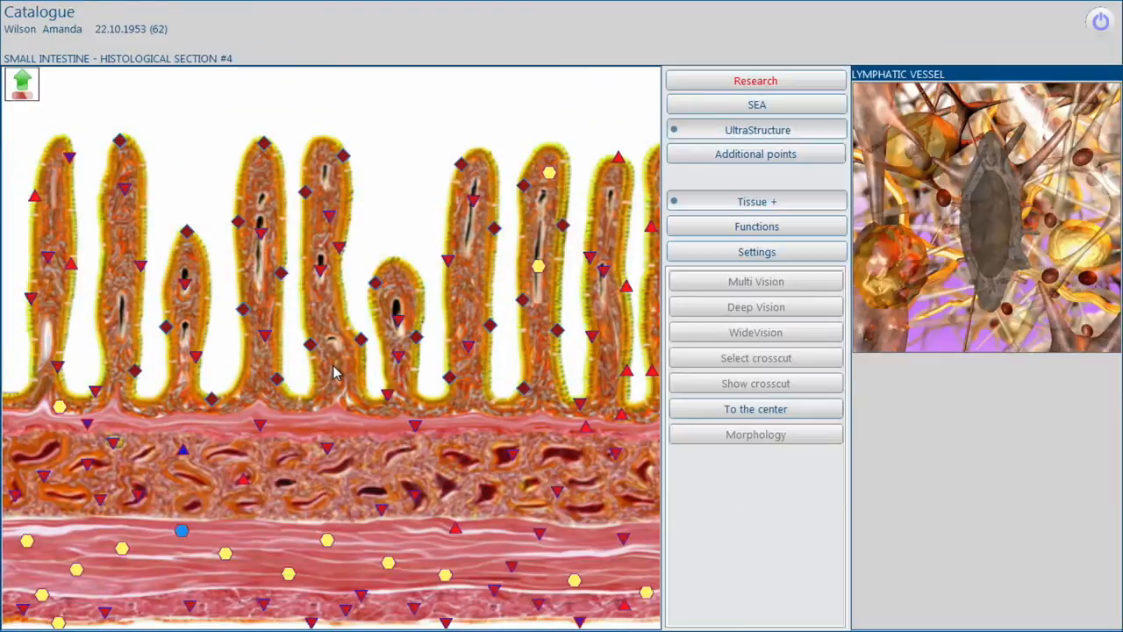
{"action": "mouse_move", "coordinate": [364, 346]}
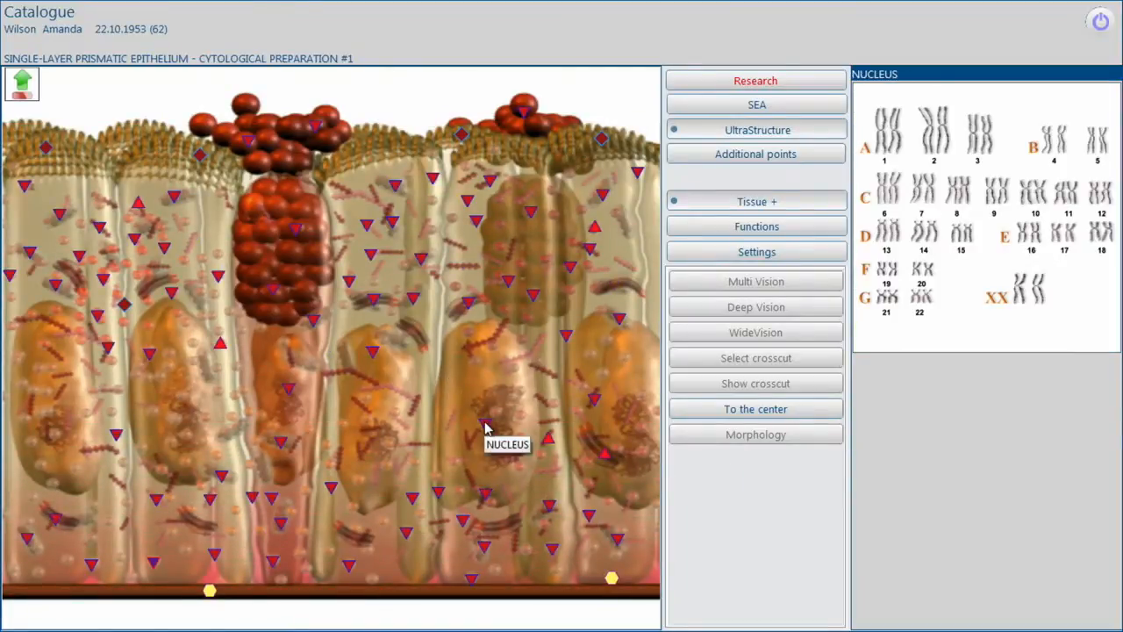
- Open the nucleus chromosome set, enlarge chromosome pair 11, then return to the full set
{"action": "left_click", "coordinate": [754, 129]}
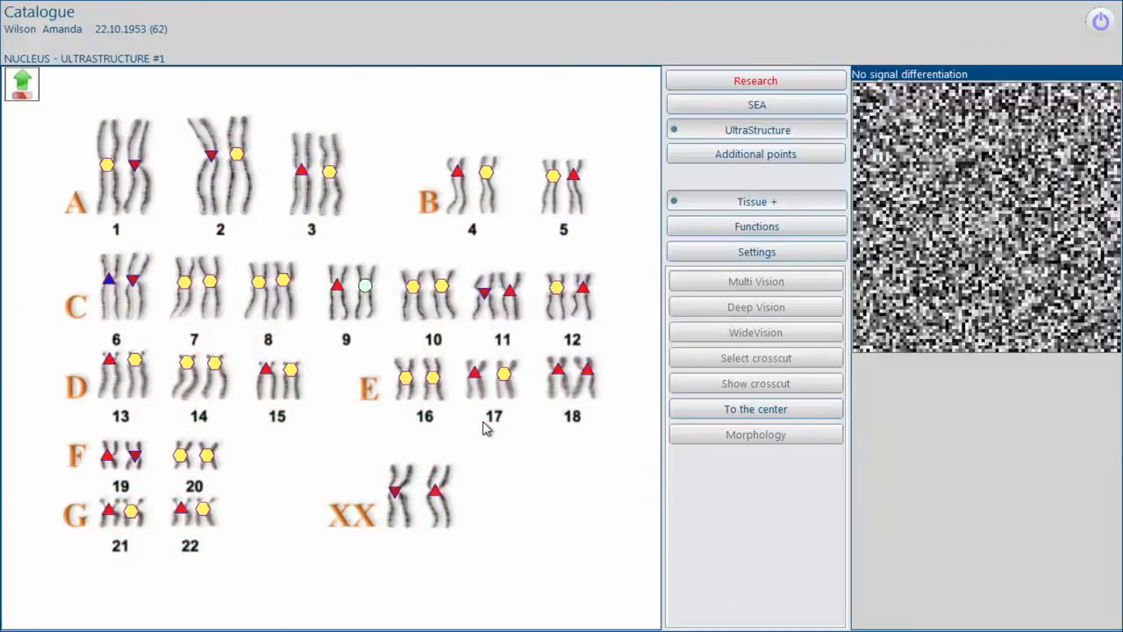
{"action": "left_click", "coordinate": [486, 291]}
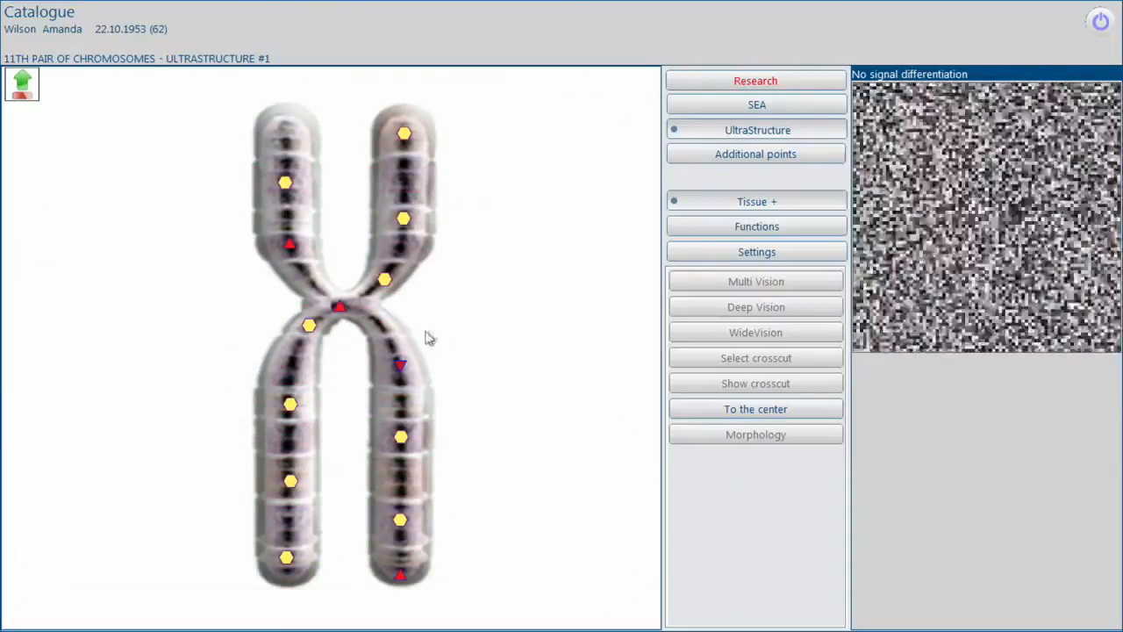
{"action": "left_click", "coordinate": [401, 363]}
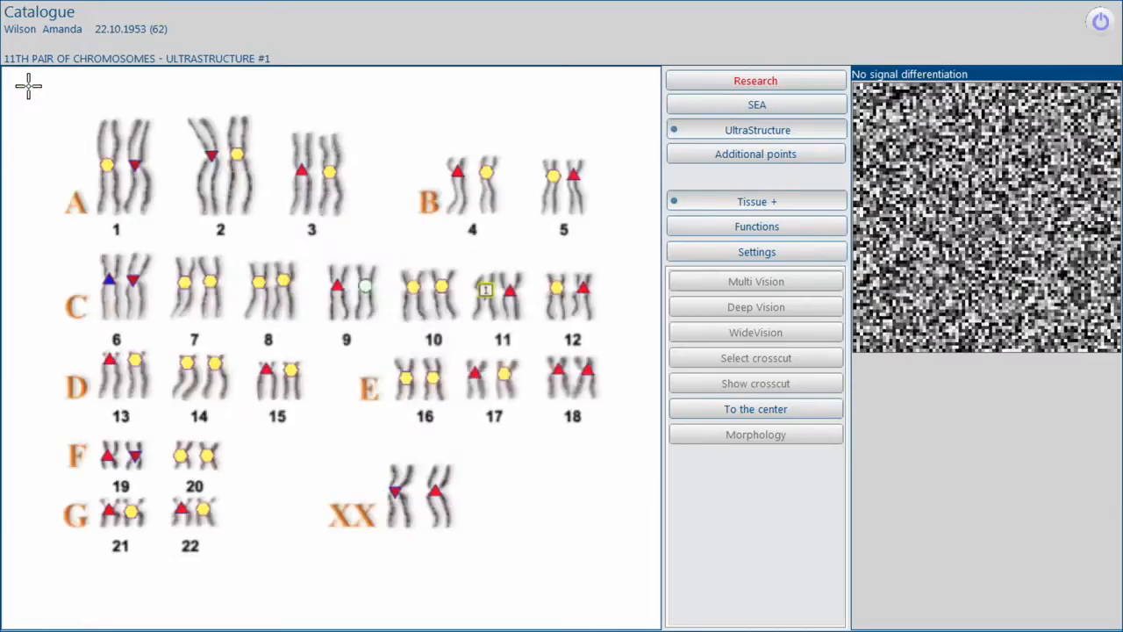
- Return to the intestine model and run its spectral-entropic analysis (SEA)
{"action": "left_click", "coordinate": [755, 201]}
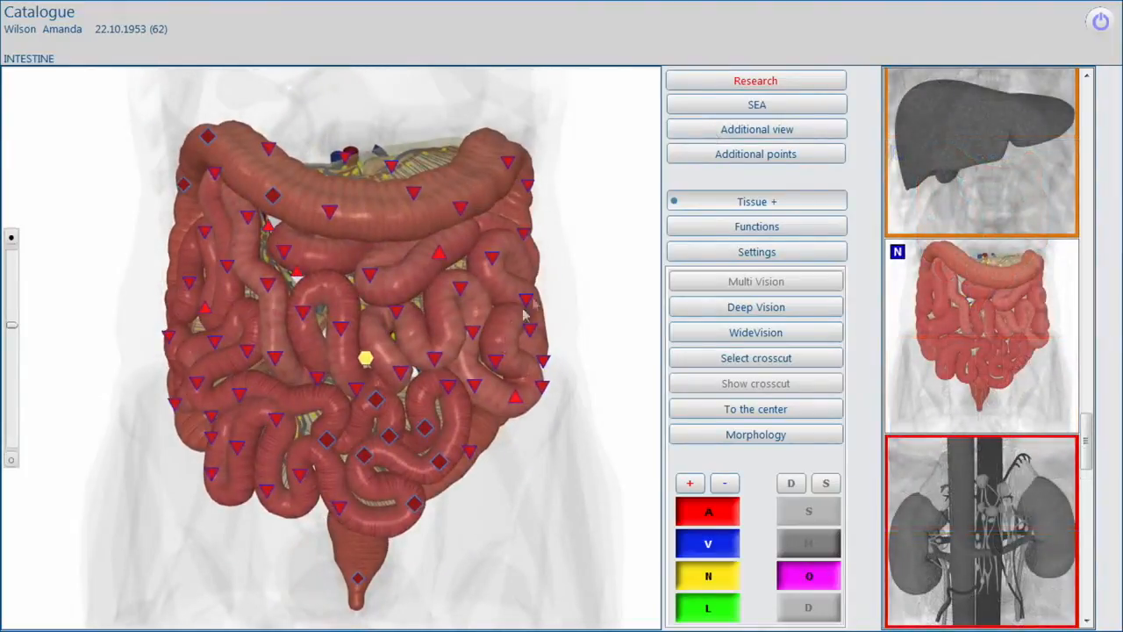
{"action": "left_click", "coordinate": [756, 80]}
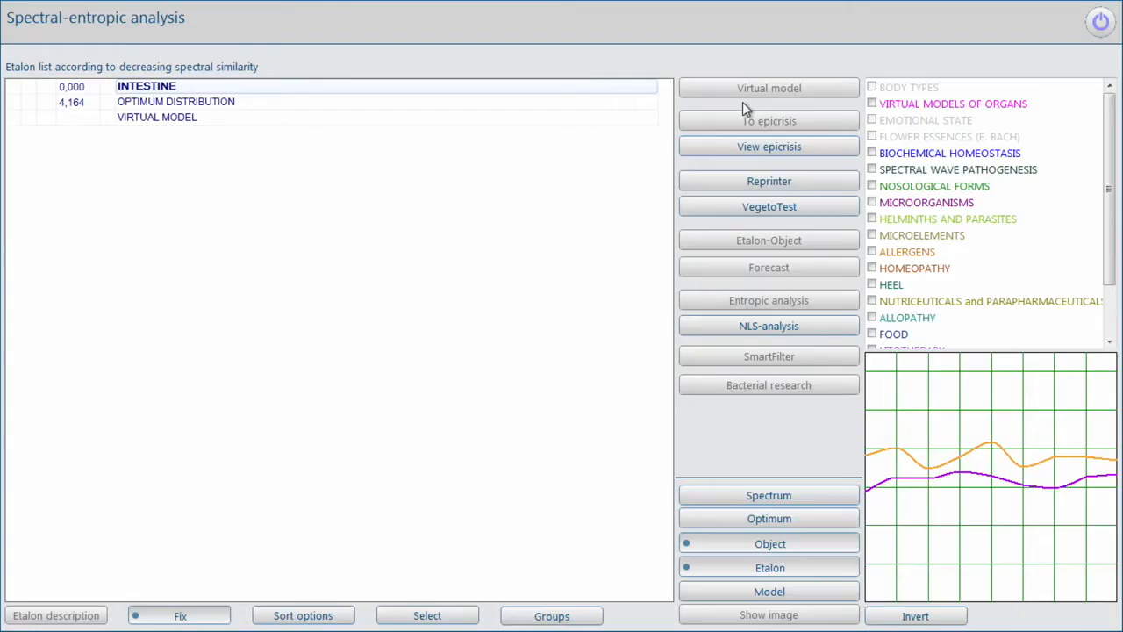
- List helminth etalons, view Hymenolepis Nana's image, and start its bacterial research
{"action": "left_click", "coordinate": [872, 218]}
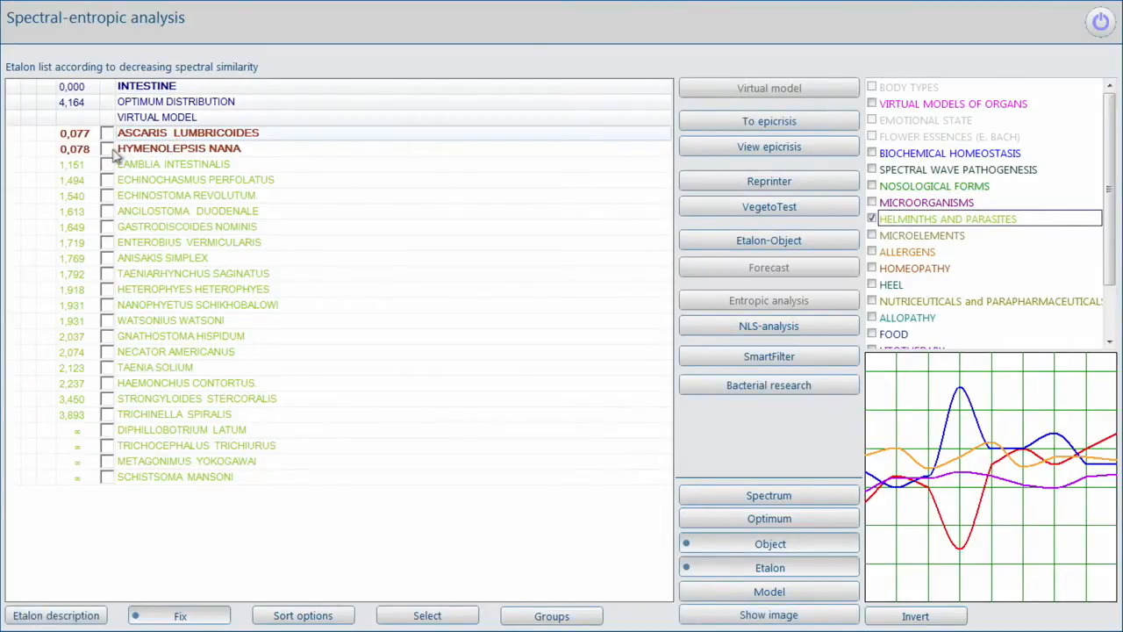
{"action": "left_click", "coordinate": [106, 148]}
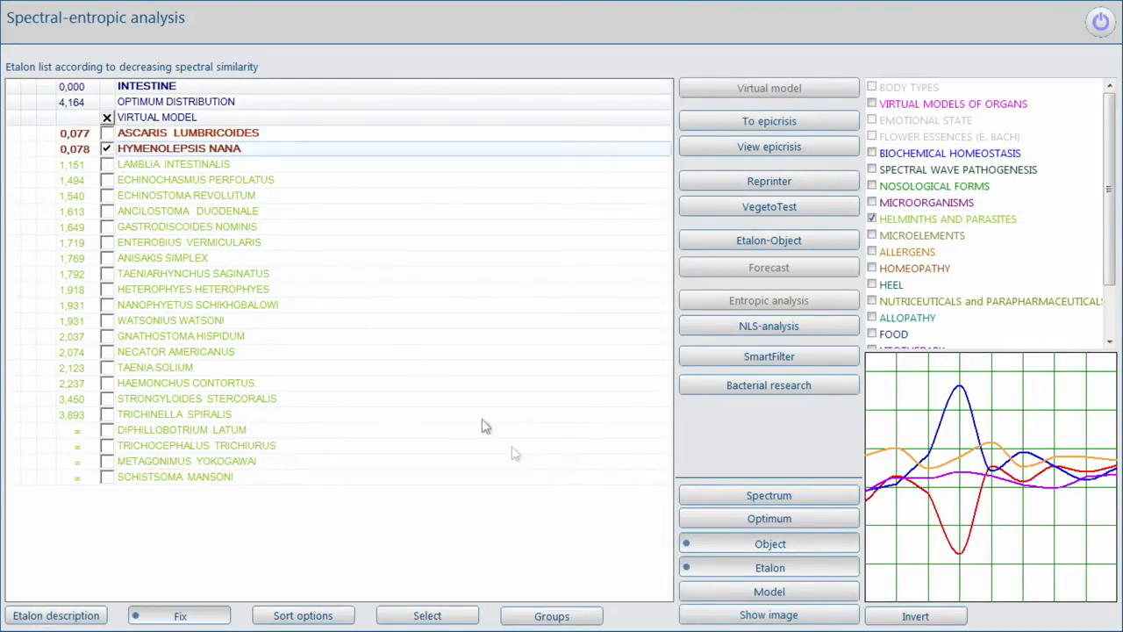
{"action": "left_click", "coordinate": [768, 615]}
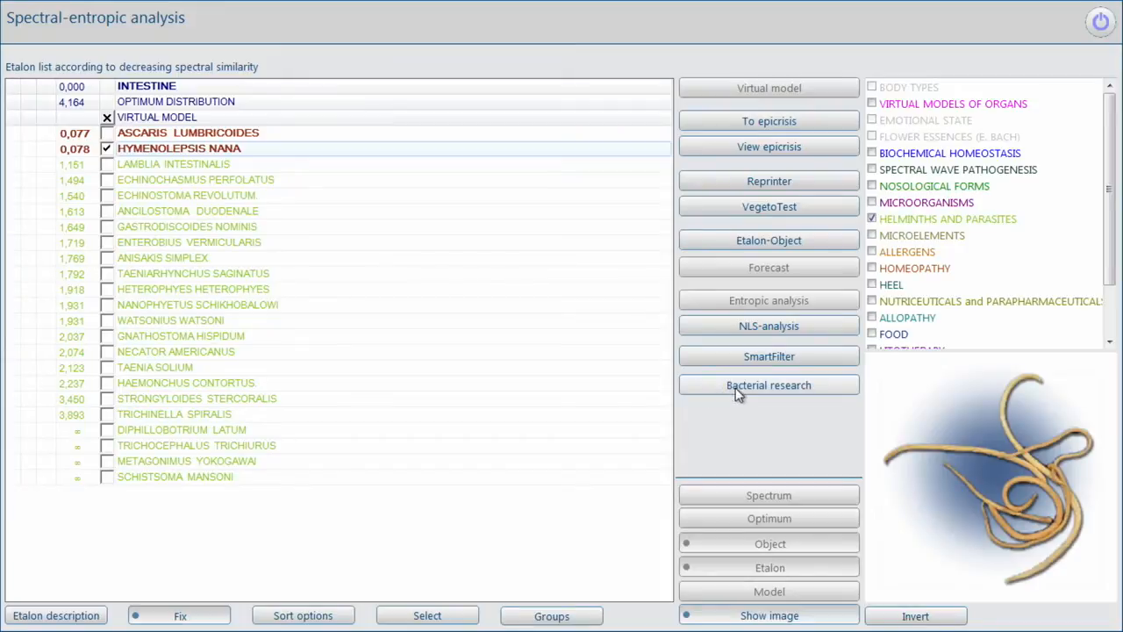
{"action": "left_click", "coordinate": [769, 384]}
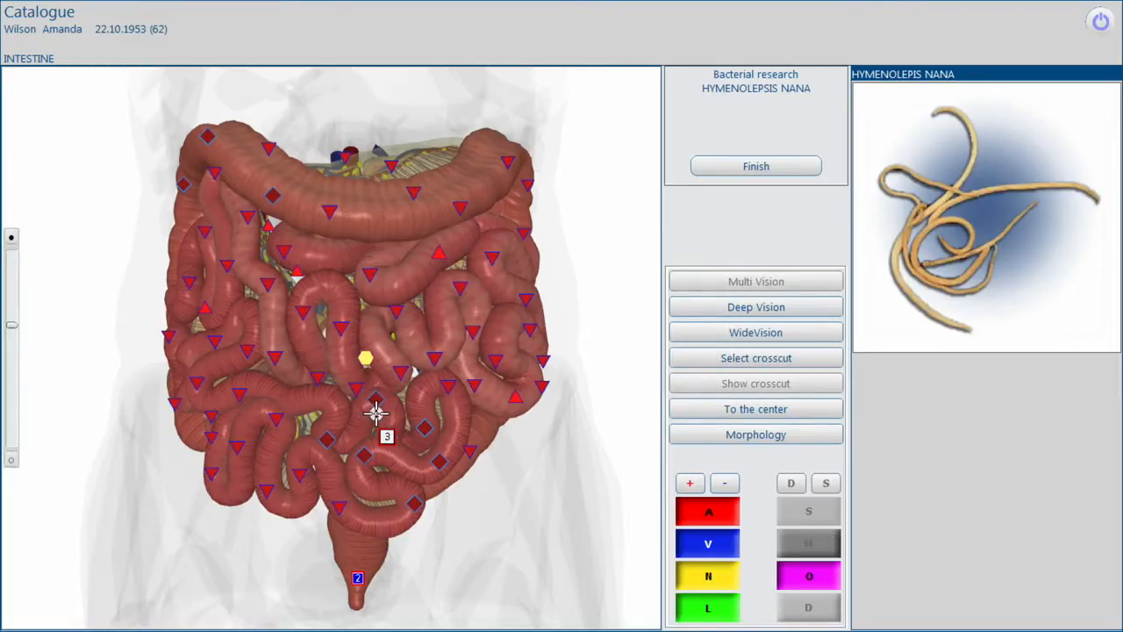
- Open the Hymenolepis Nana bacterial analysis and choose Comparative analysis from Functions
{"action": "left_click", "coordinate": [755, 166]}
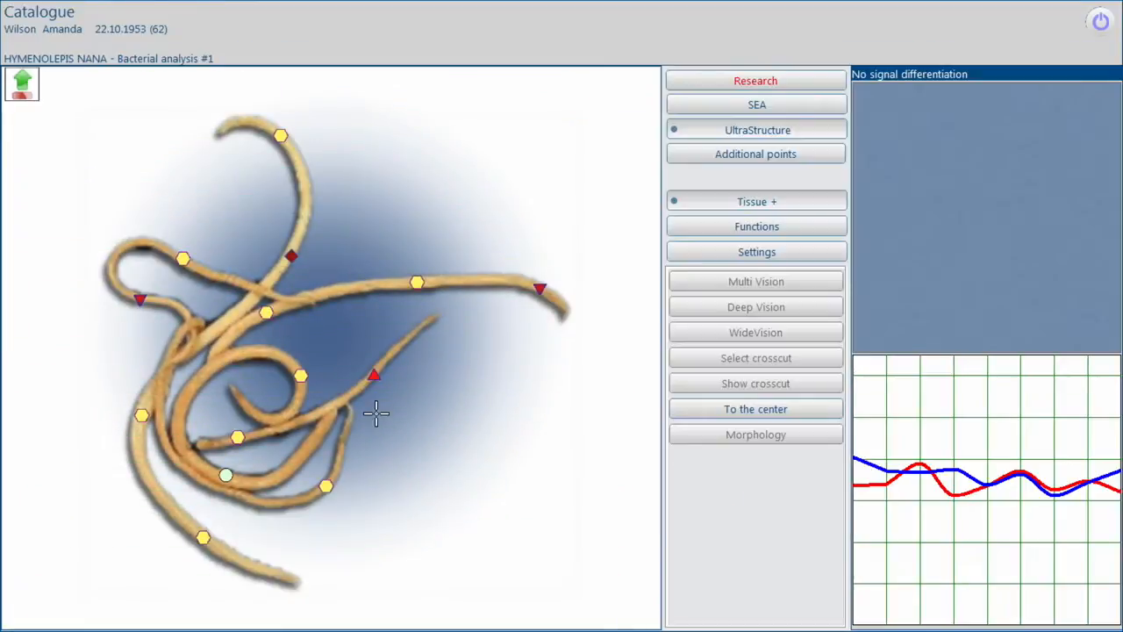
{"action": "left_click", "coordinate": [755, 227]}
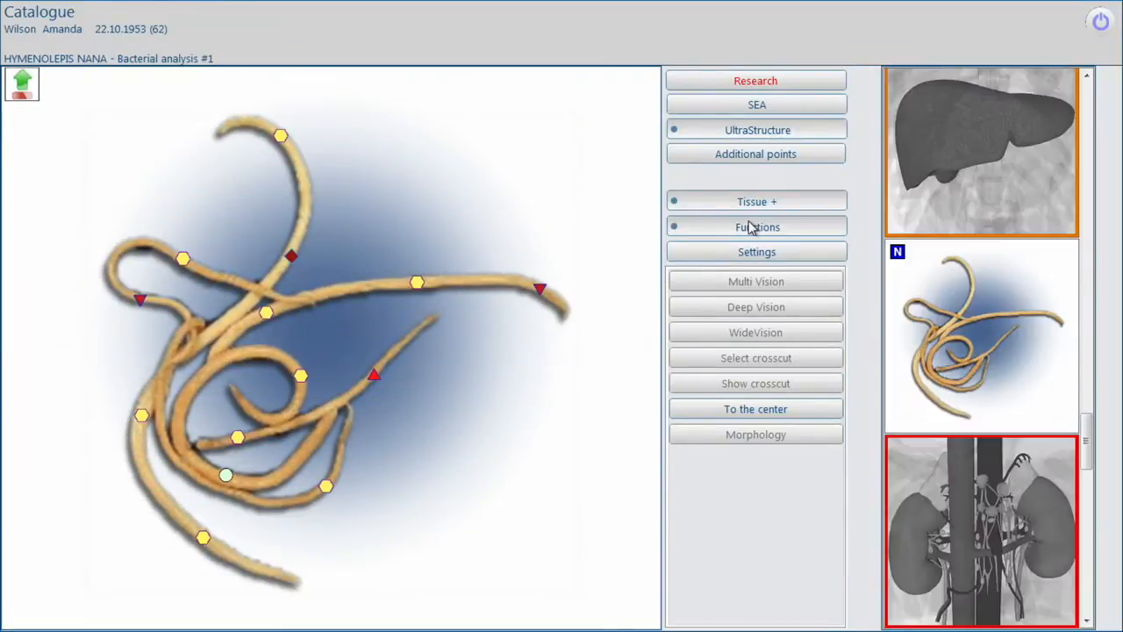
{"action": "left_click", "coordinate": [755, 226]}
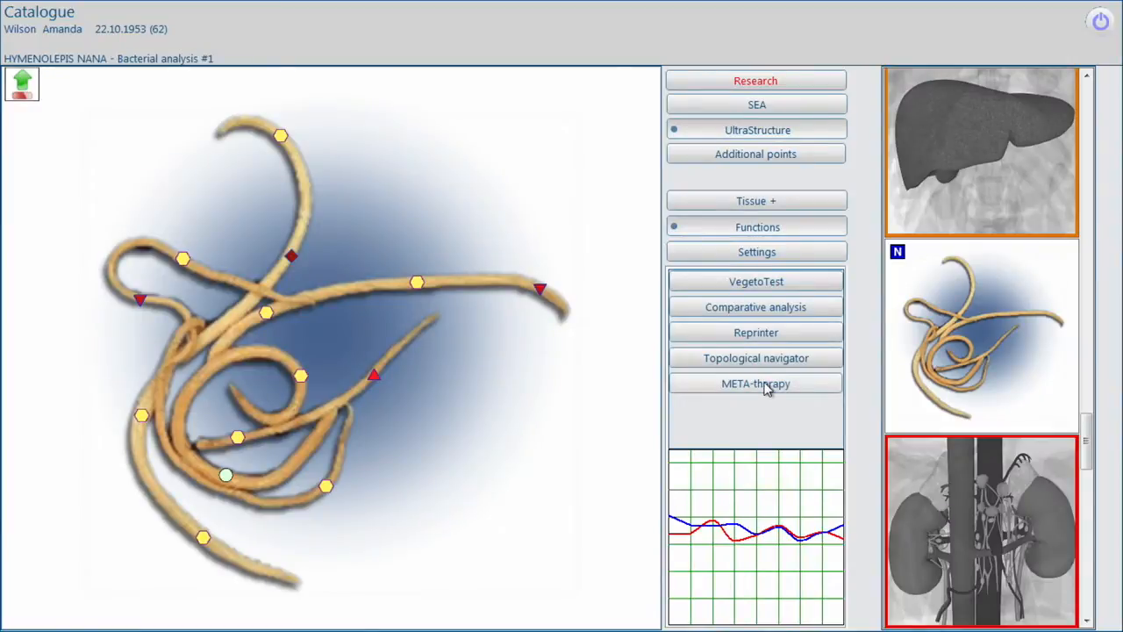
{"action": "left_click", "coordinate": [755, 383]}
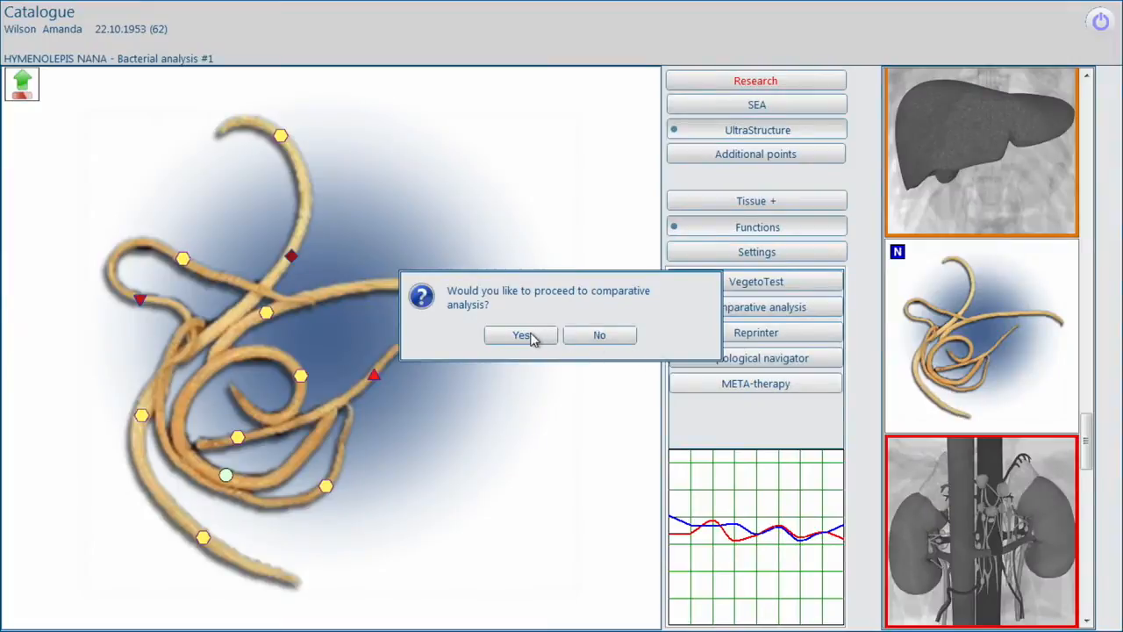
- Confirm the comparative analysis, then open SEA with Nutriceuticals etalons
{"action": "left_click", "coordinate": [519, 335]}
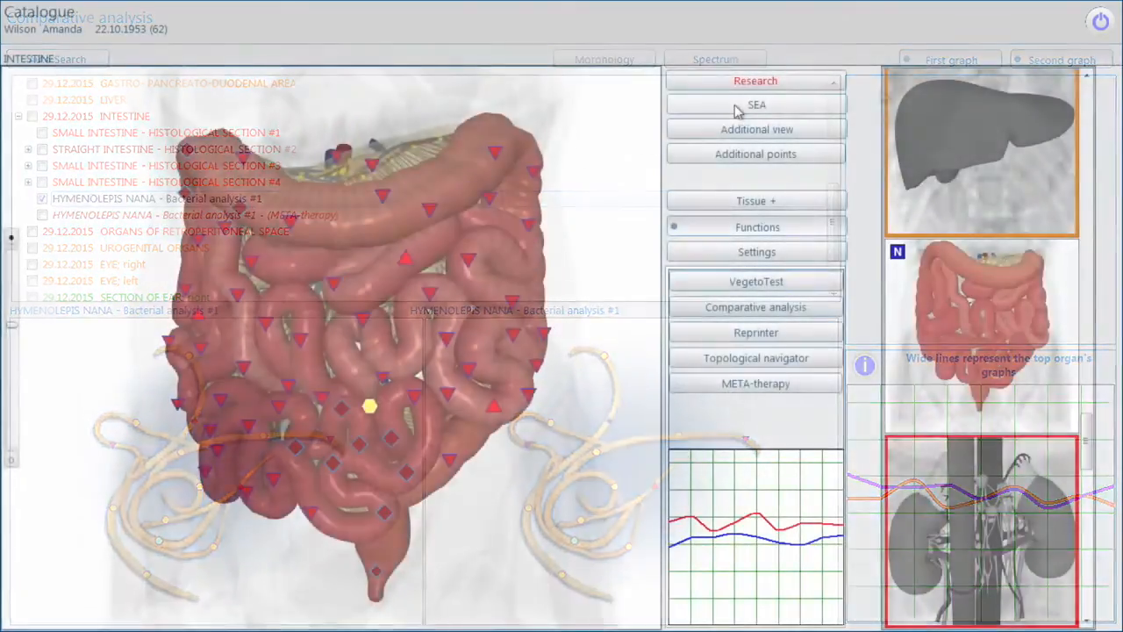
{"action": "left_click", "coordinate": [755, 104]}
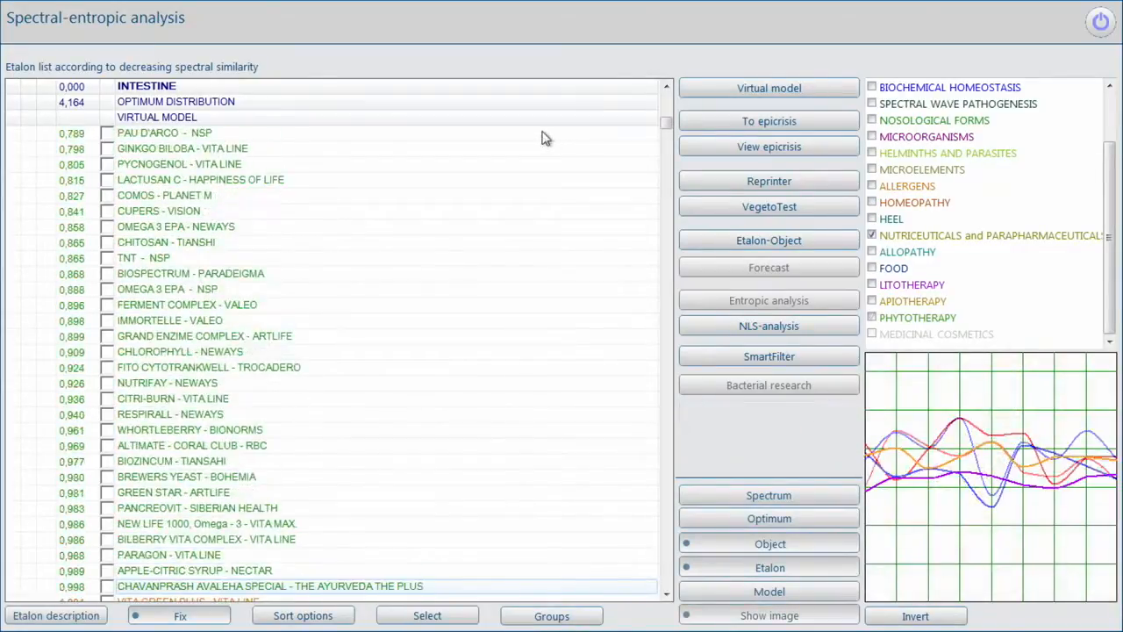
- Apply SmartFilter to rank pathologies, led by small-intestine dysfunctional abnormalities
{"action": "left_click", "coordinate": [872, 268]}
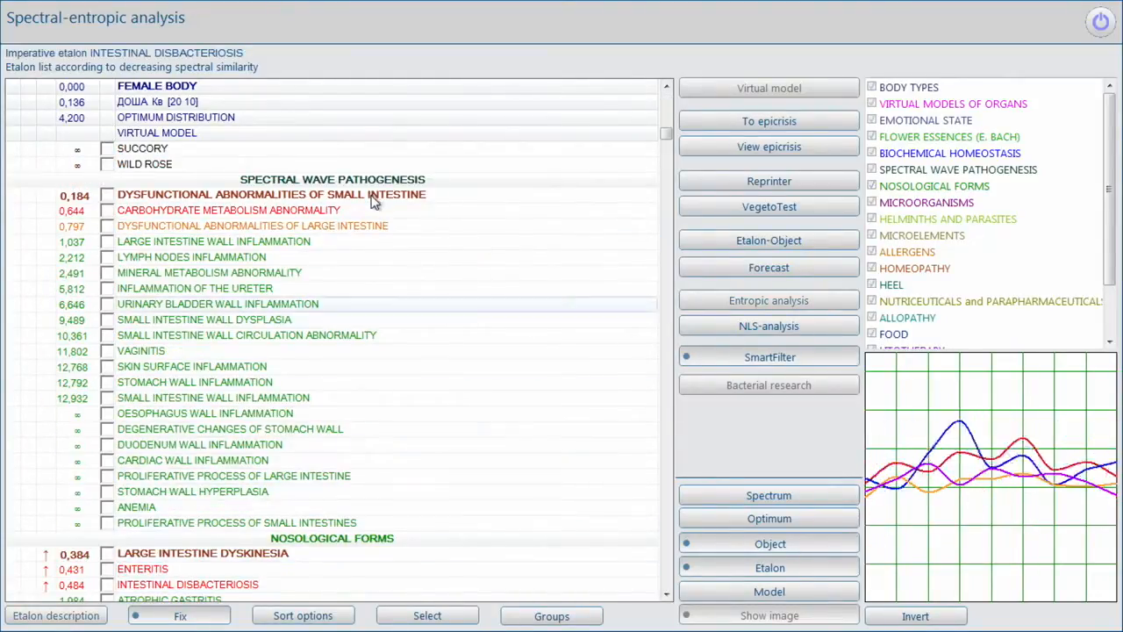
- Open the FEMALE BODY model and show its Tissue + display options
{"action": "left_click", "coordinate": [768, 88]}
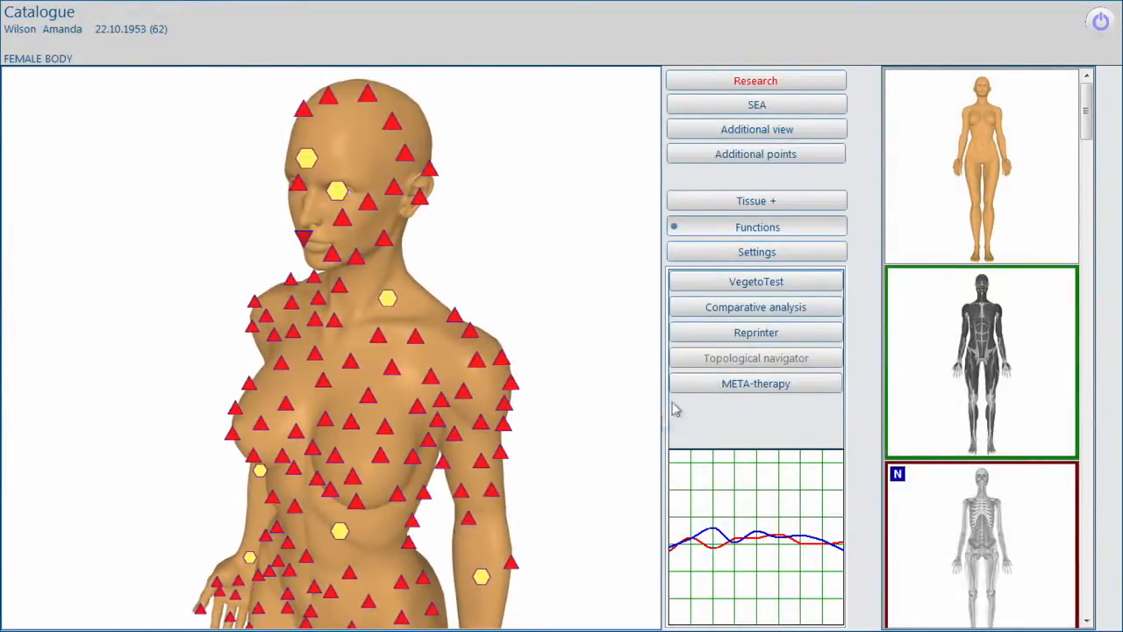
{"action": "left_click", "coordinate": [755, 201]}
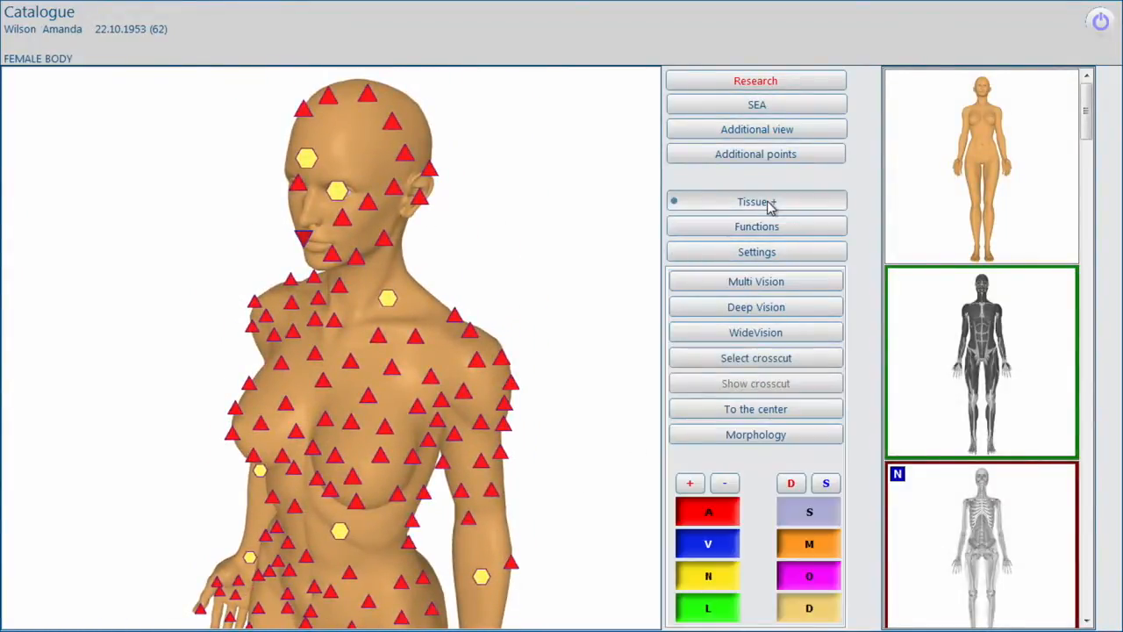